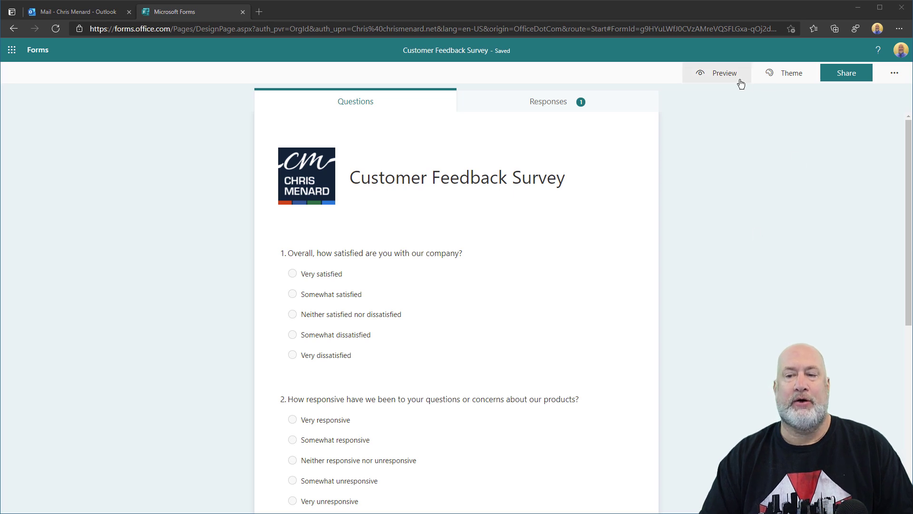
Preview the survey and scroll through its four questions down to Submit and back
click(724, 73)
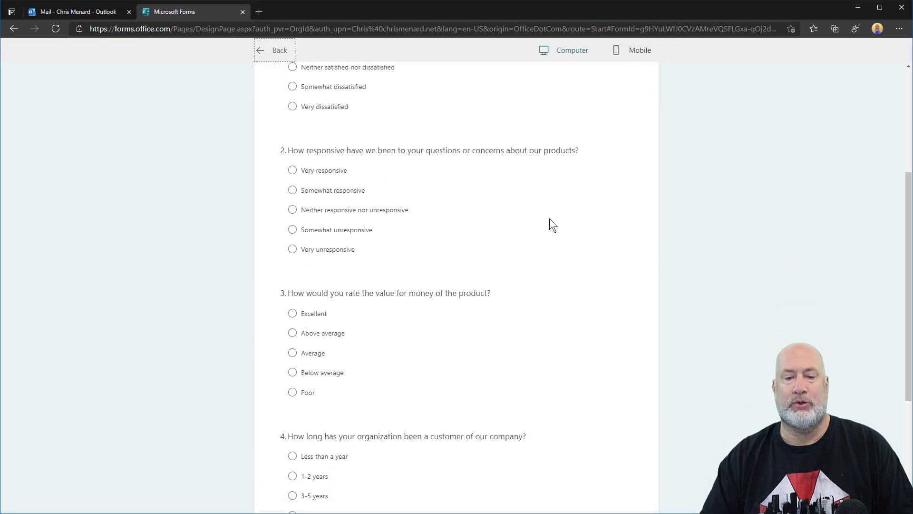
scroll(down, 3)
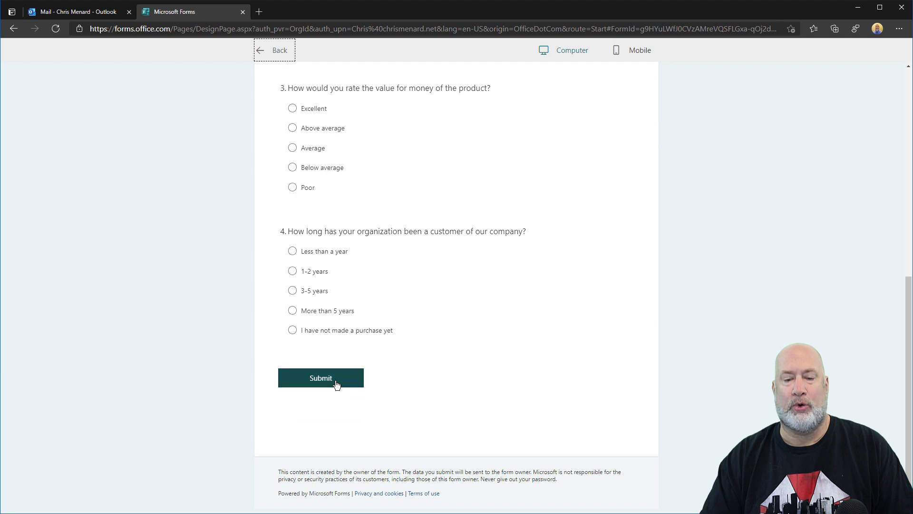
scroll(up, 3)
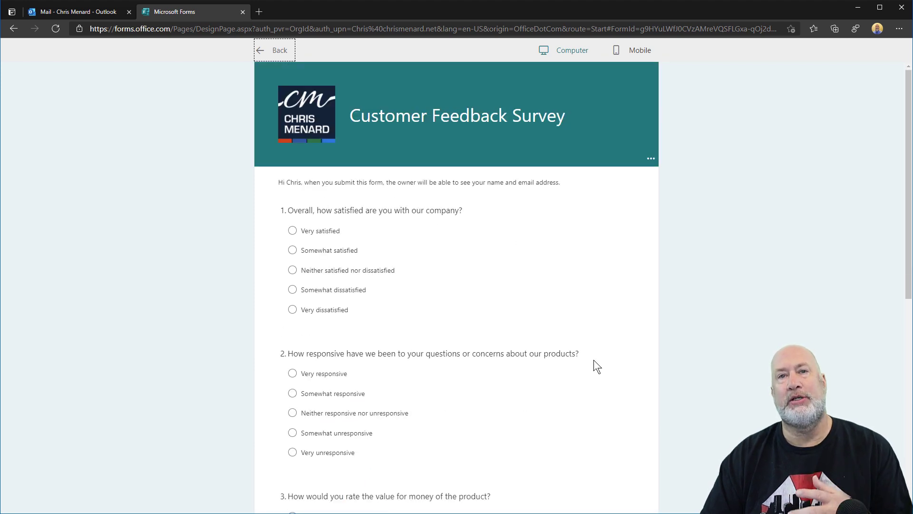
mouse_move(592, 308)
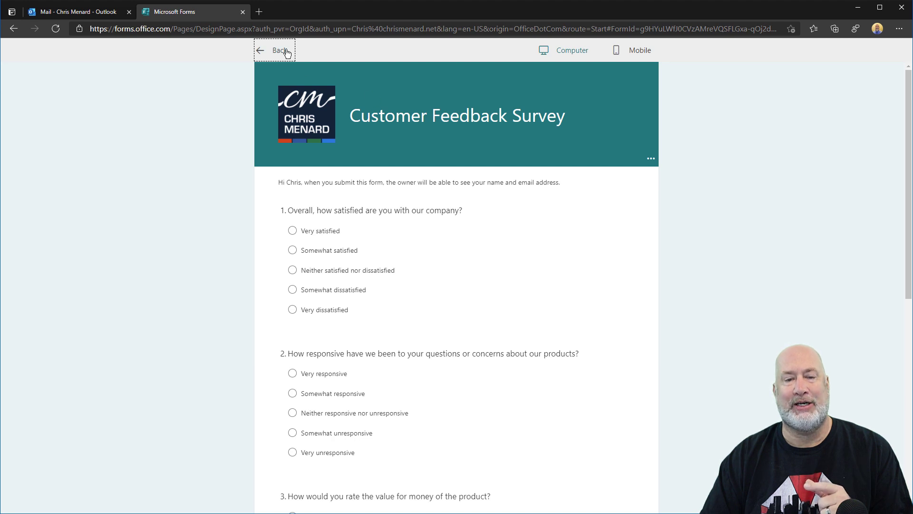
Leave the preview and open Settings from the More form settings menu
click(274, 50)
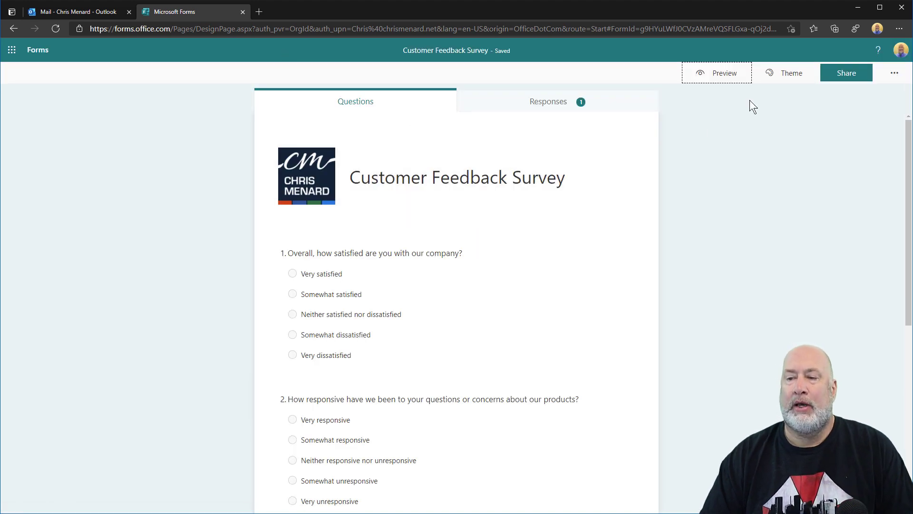
mouse_move(894, 73)
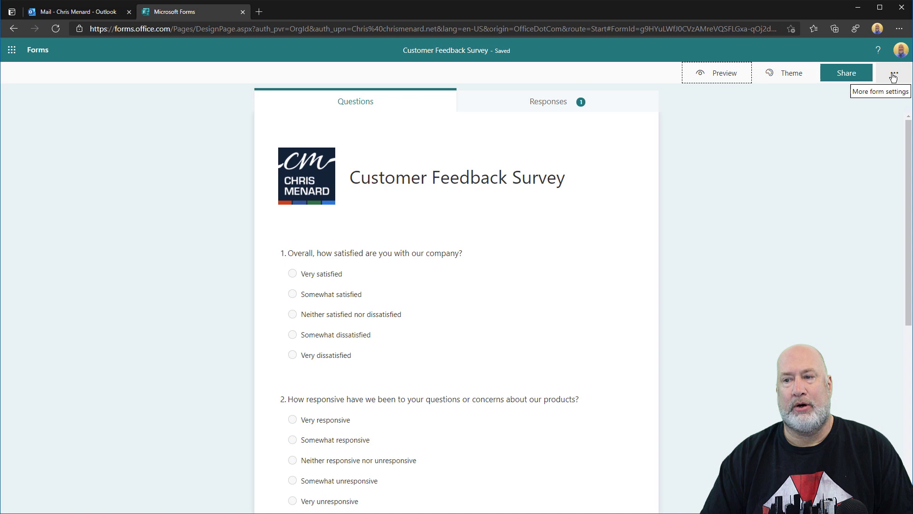
click(895, 73)
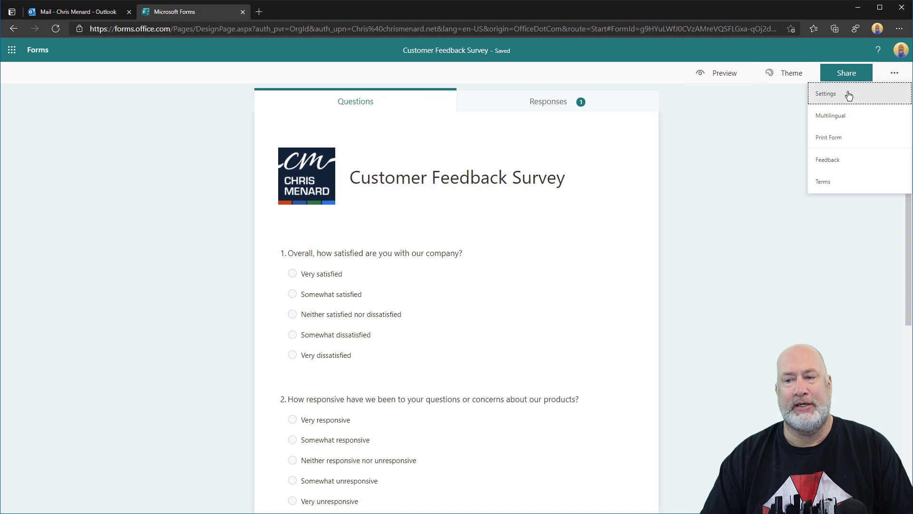
click(825, 93)
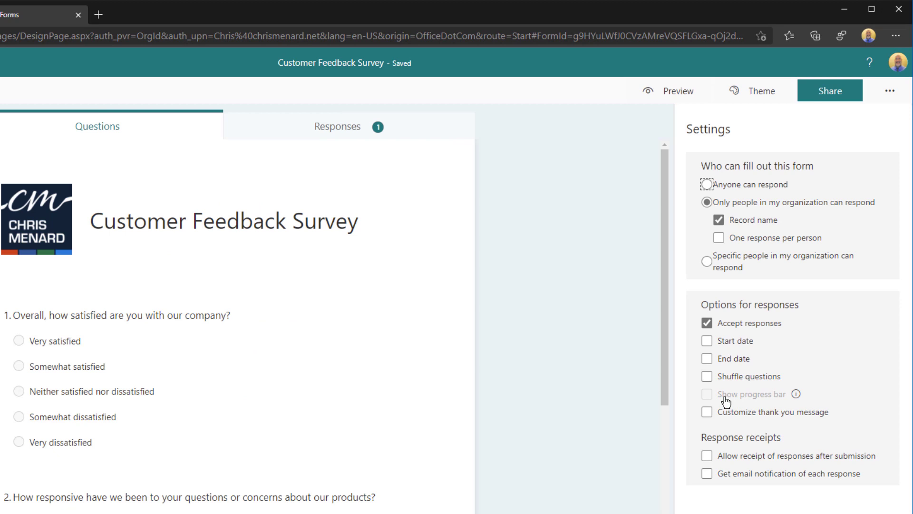
mouse_move(797, 400)
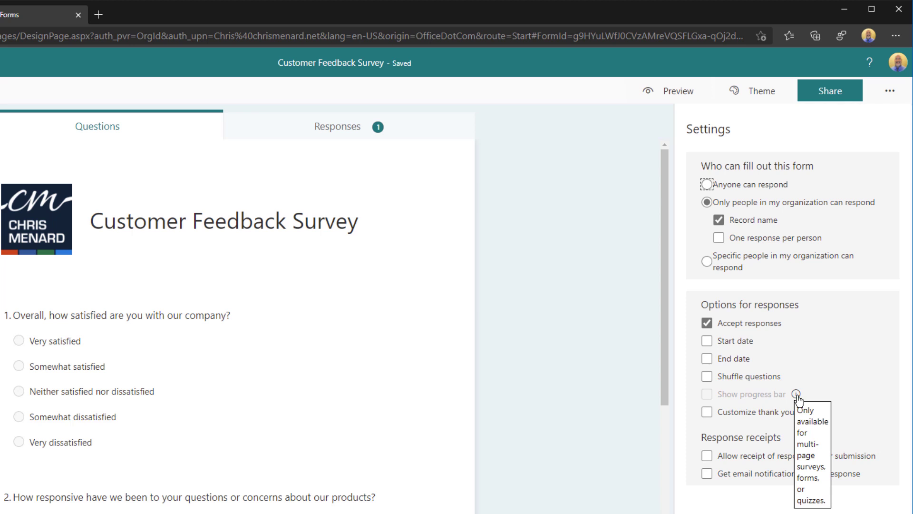
mouse_move(595, 303)
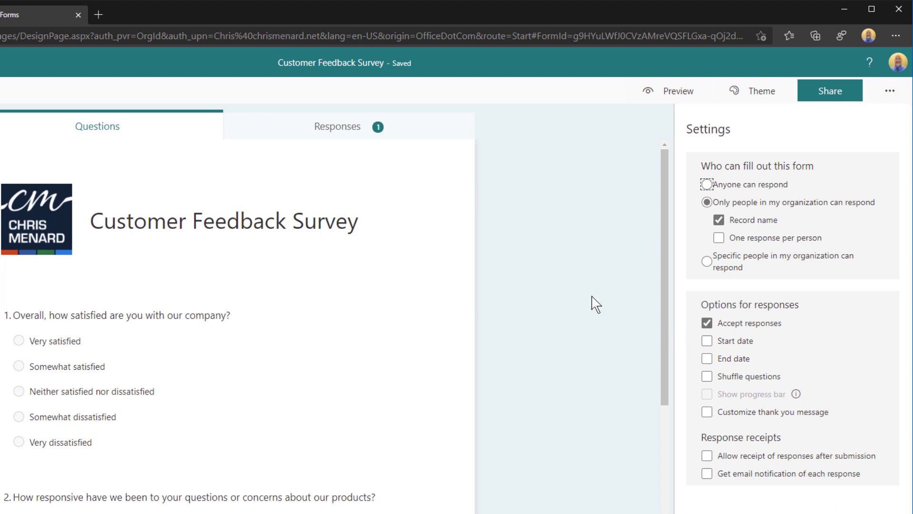
mouse_move(799, 402)
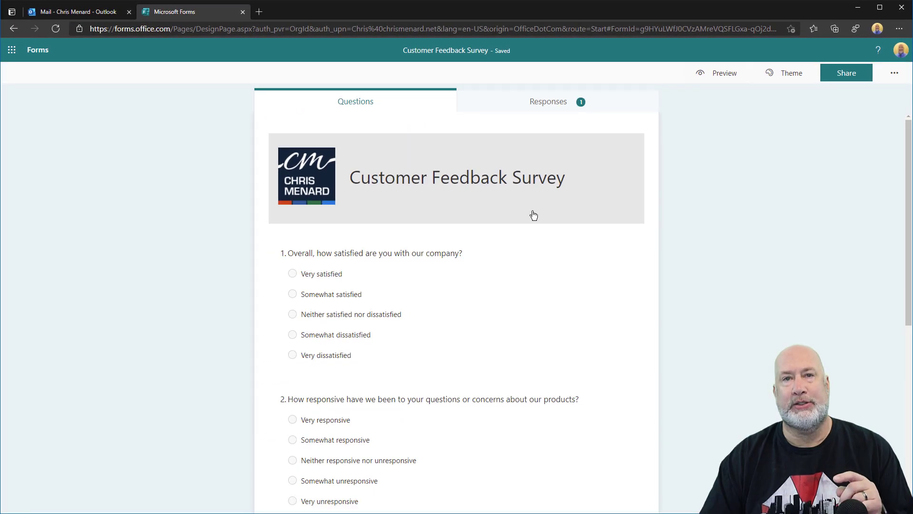
Scroll down and back up through the survey's question list in the editor
scroll(down, 3)
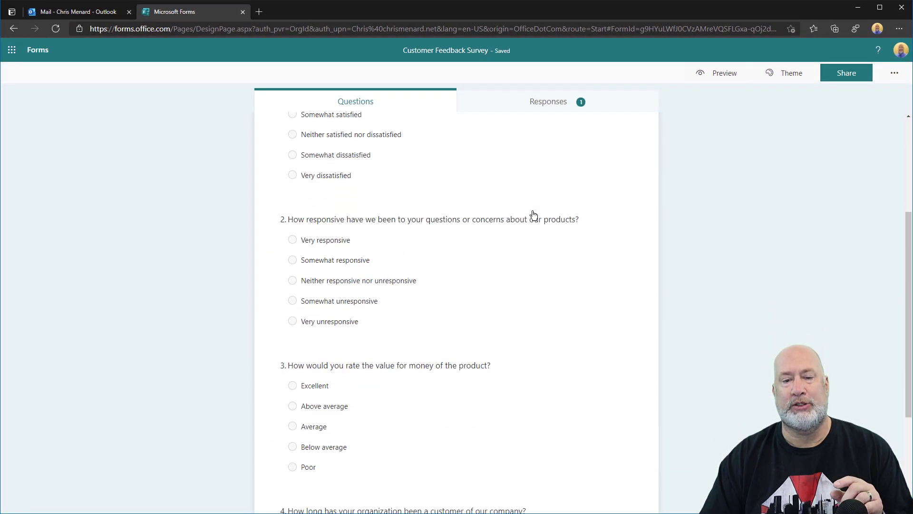
scroll(up, 3)
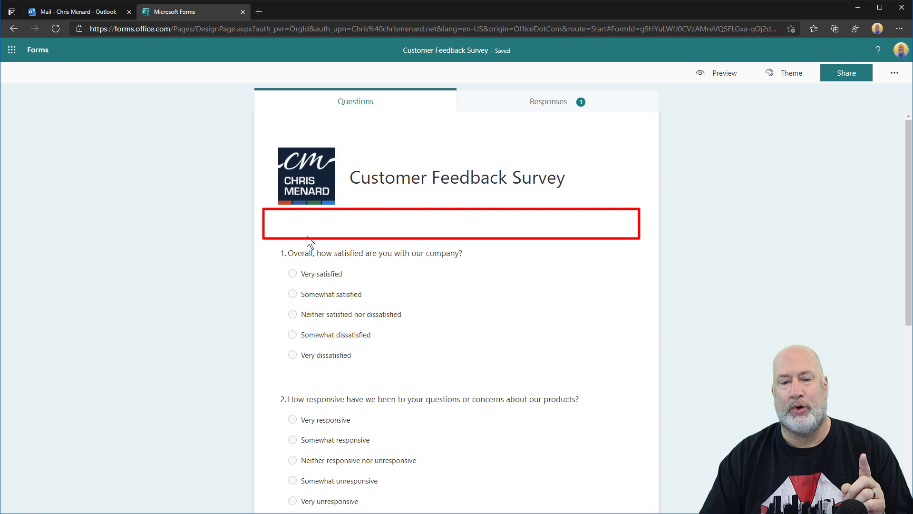
mouse_move(378, 229)
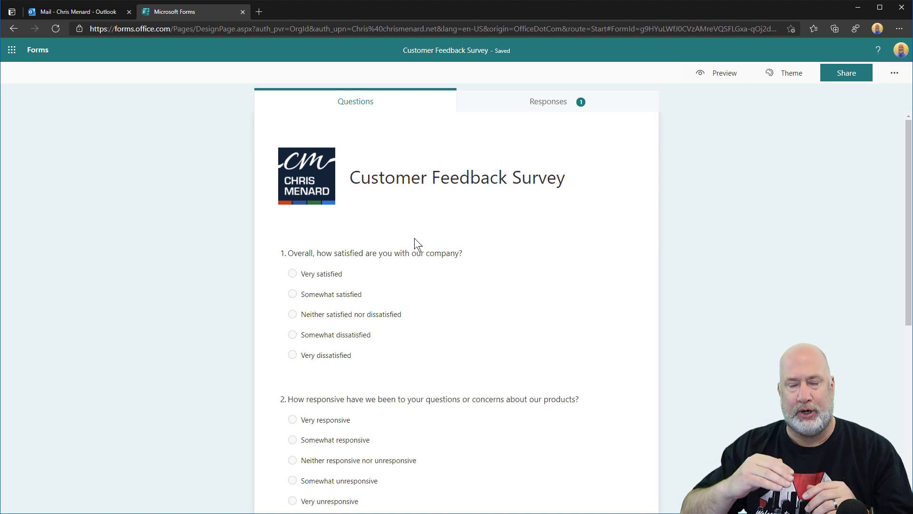
scroll(down, 3)
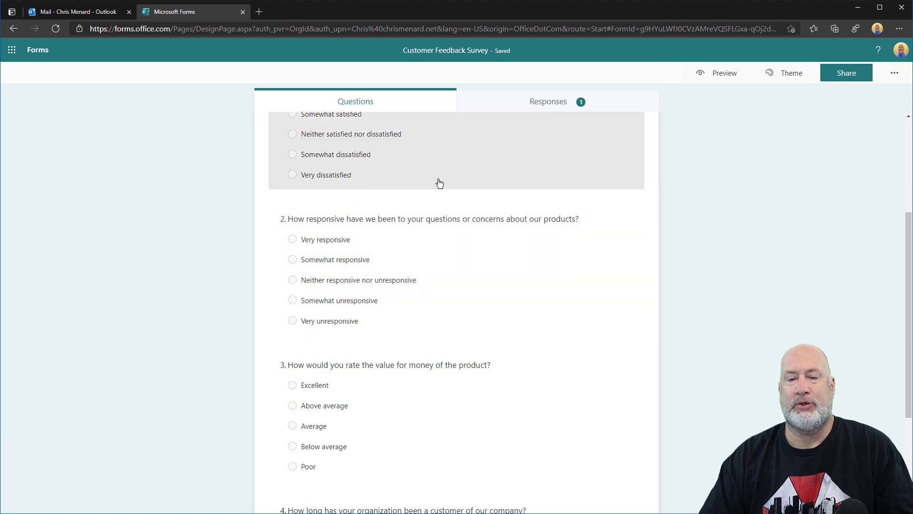
scroll(up, 3)
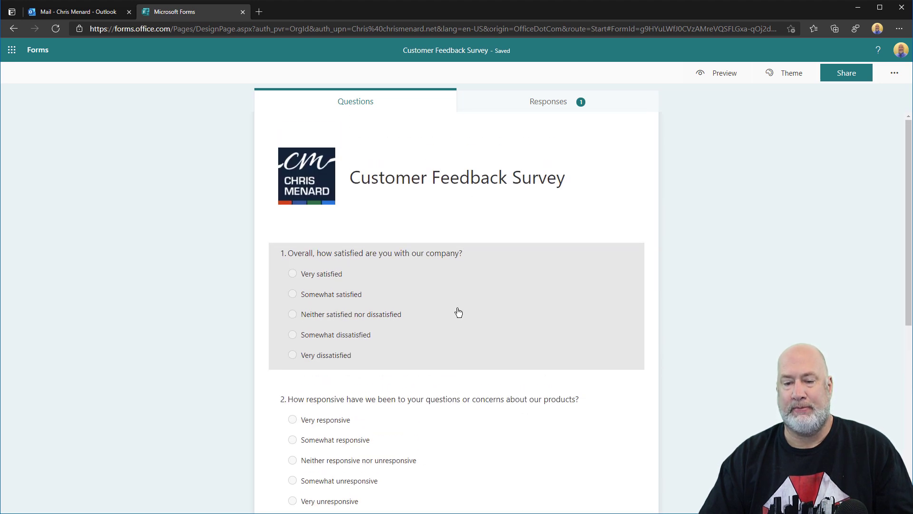
Select question 1 and expand the Add new type list to reveal Section
click(373, 252)
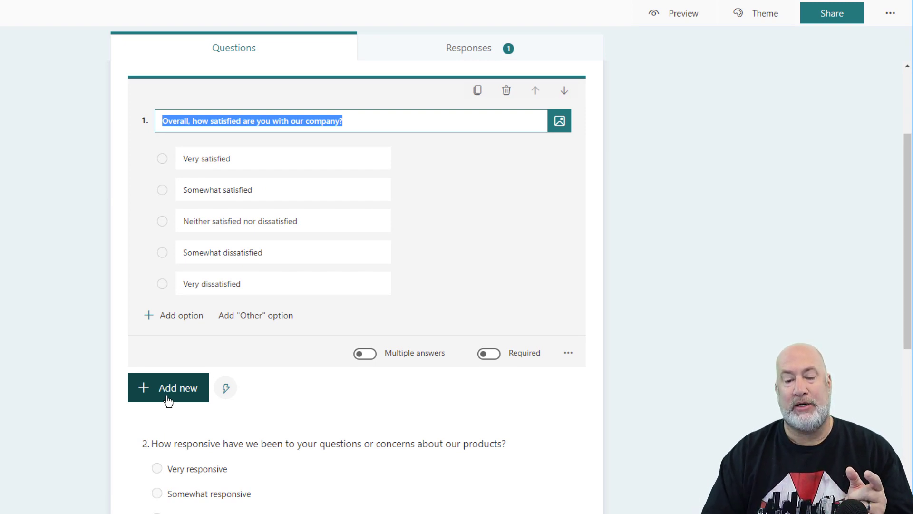
click(169, 387)
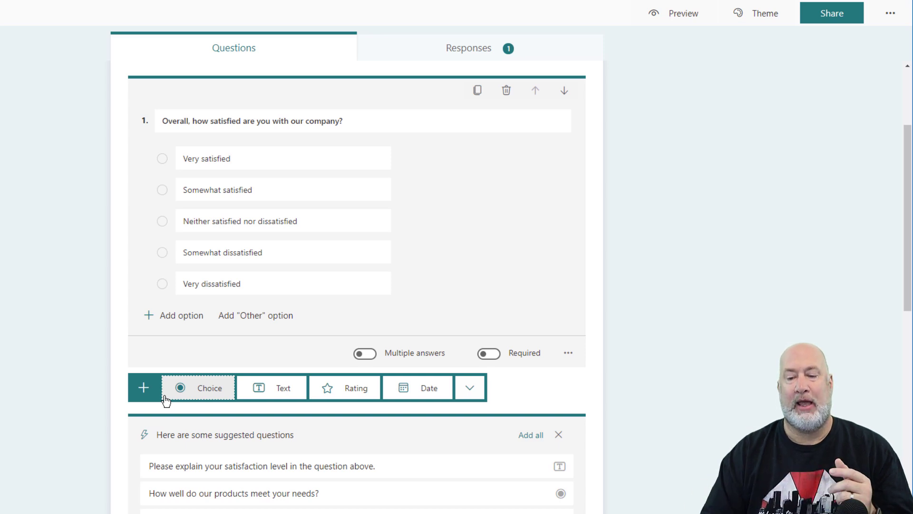
click(469, 387)
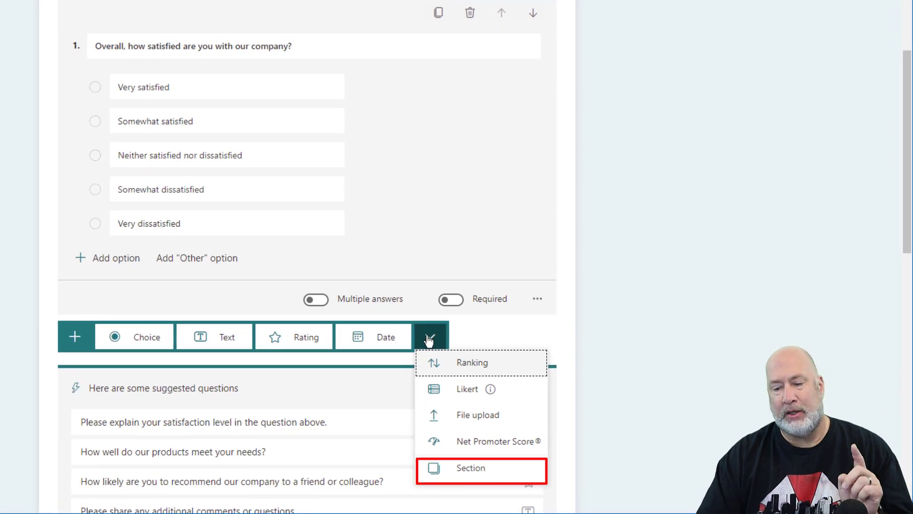
Choose Section to insert Section 2 between questions 1 and 2
click(480, 467)
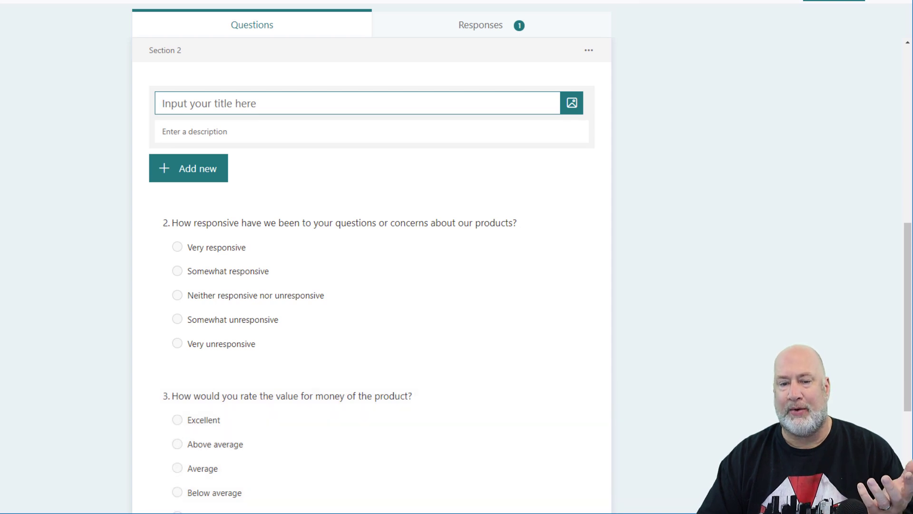
mouse_move(696, 163)
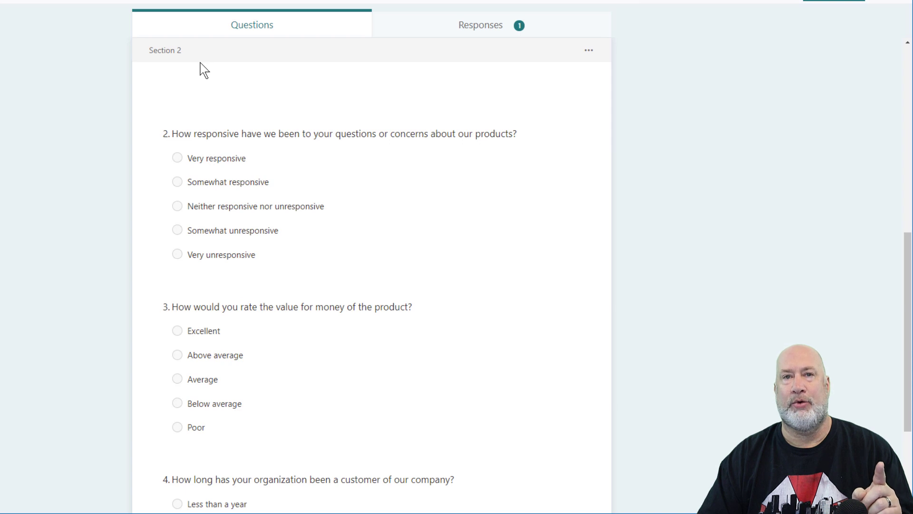
Scroll up and down to review Sections 1 and 2
scroll(up, 3)
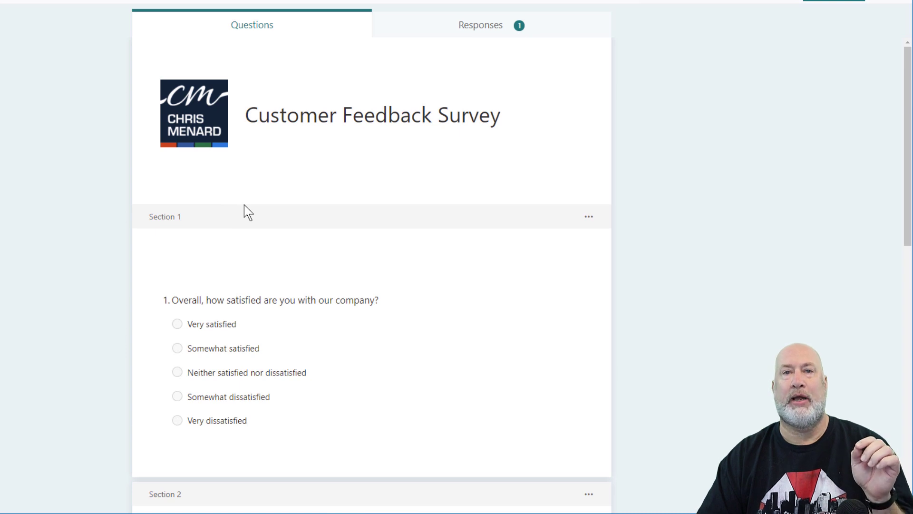
mouse_move(256, 224)
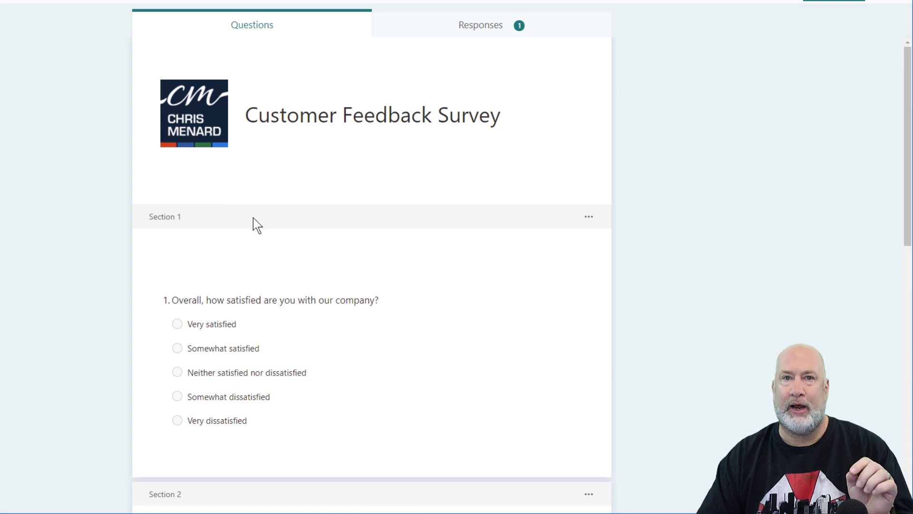
scroll(down, 3)
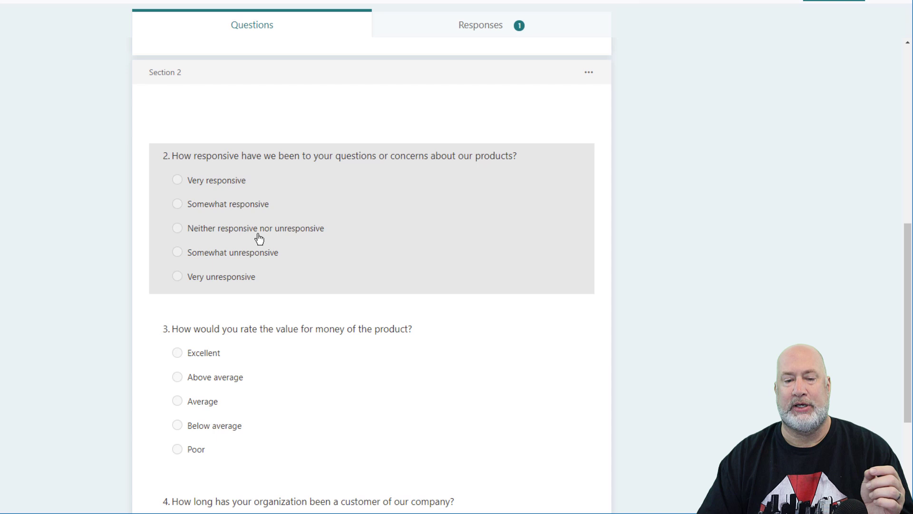
scroll(up, 3)
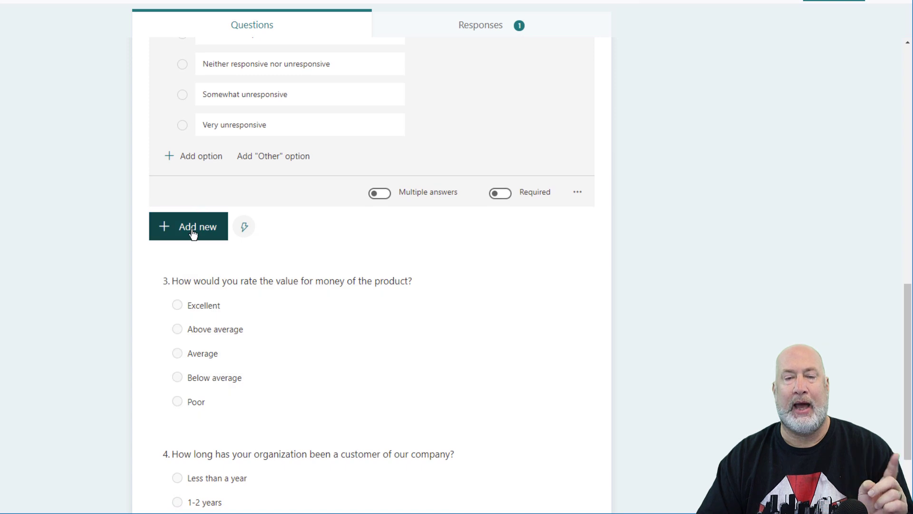
Insert Section breaks before questions 3 and 4, then scroll back to the top
click(198, 226)
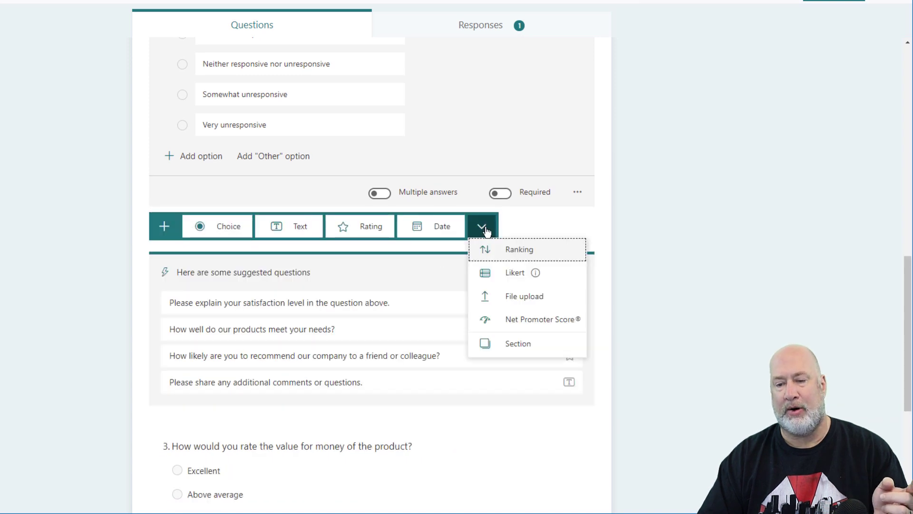
click(518, 343)
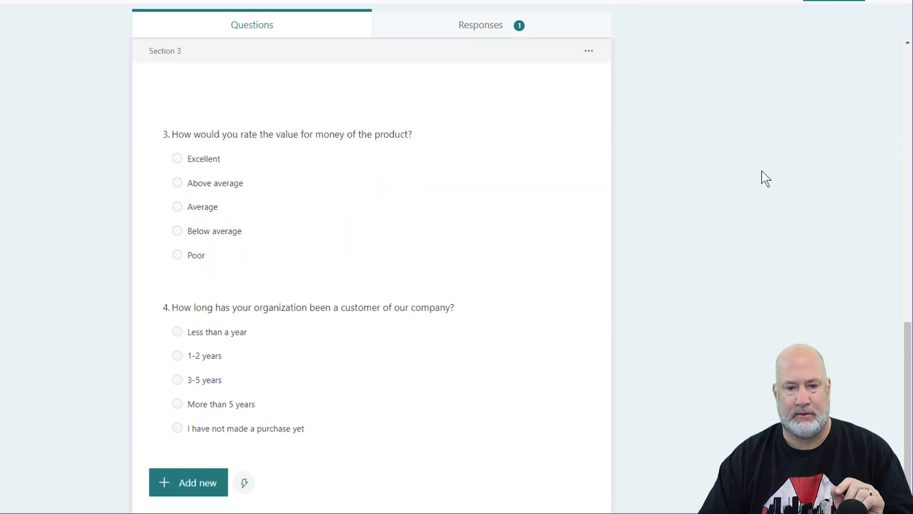
click(291, 134)
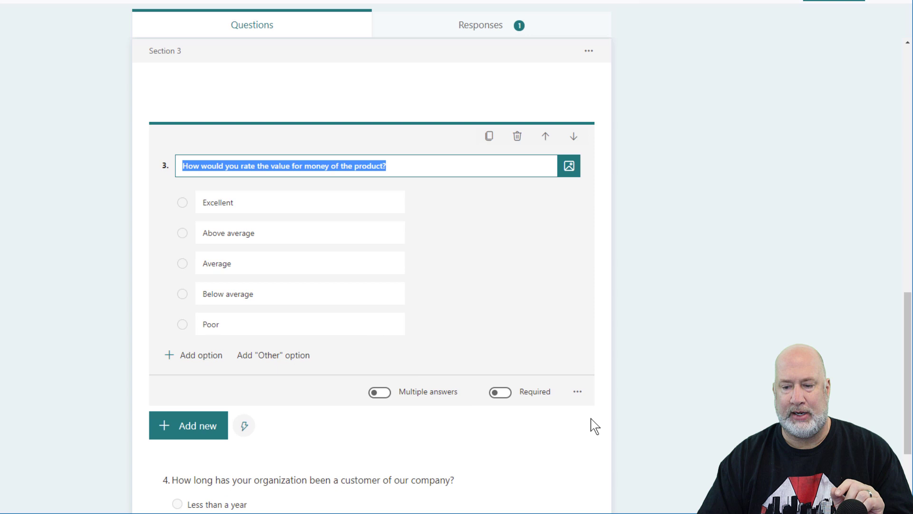
click(188, 426)
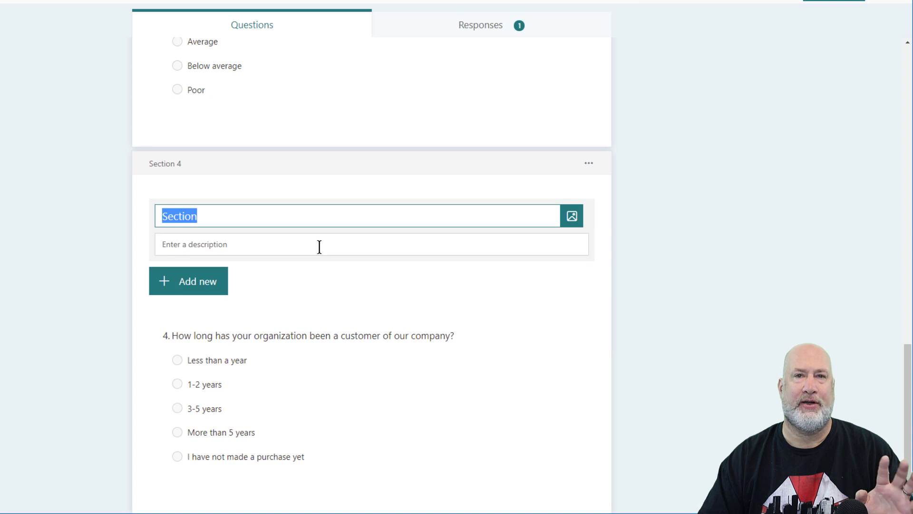
mouse_move(727, 237)
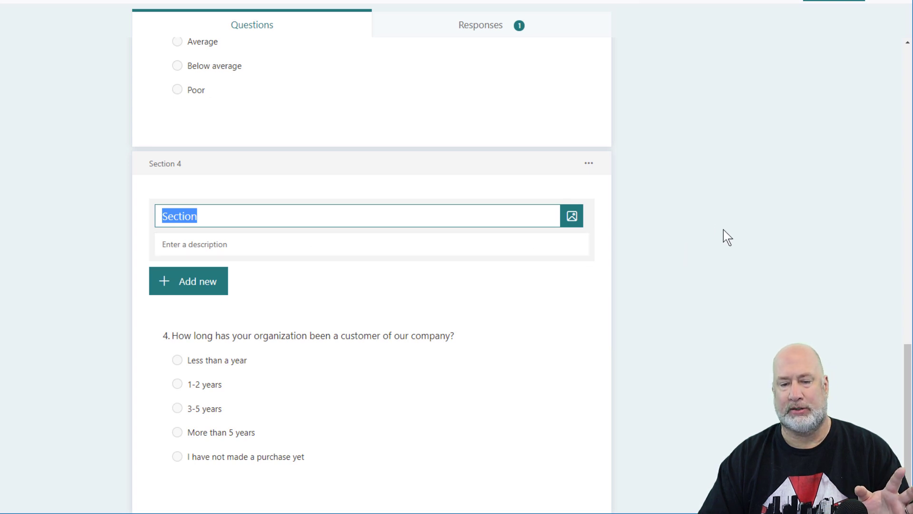
scroll(up, 3)
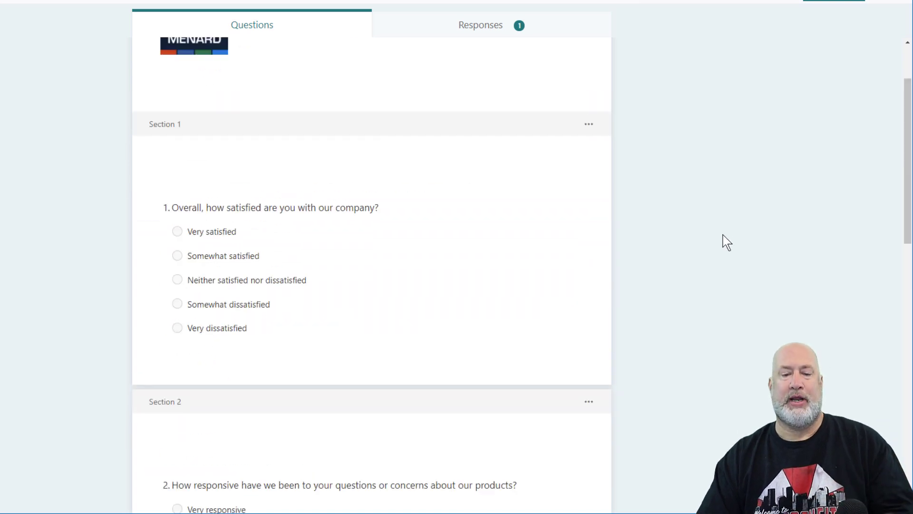
scroll(up, 3)
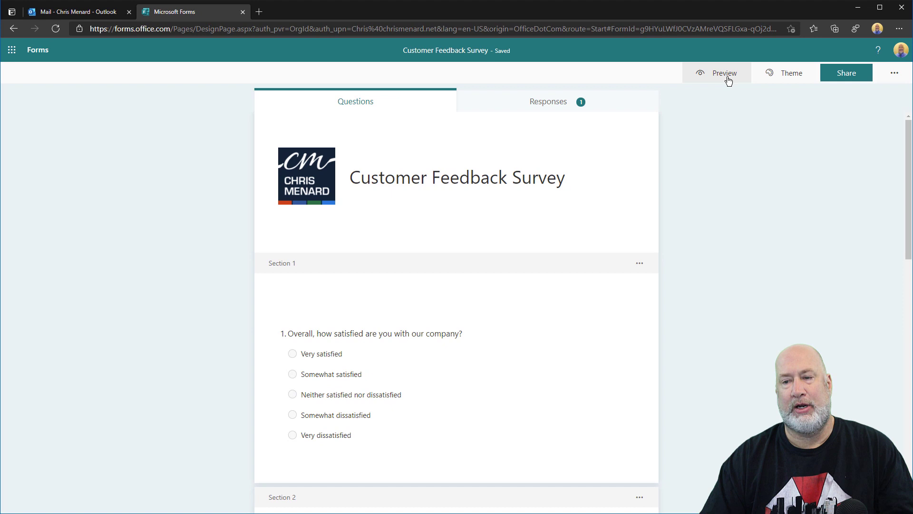
Preview the survey and step through its pages, one question per page
click(724, 73)
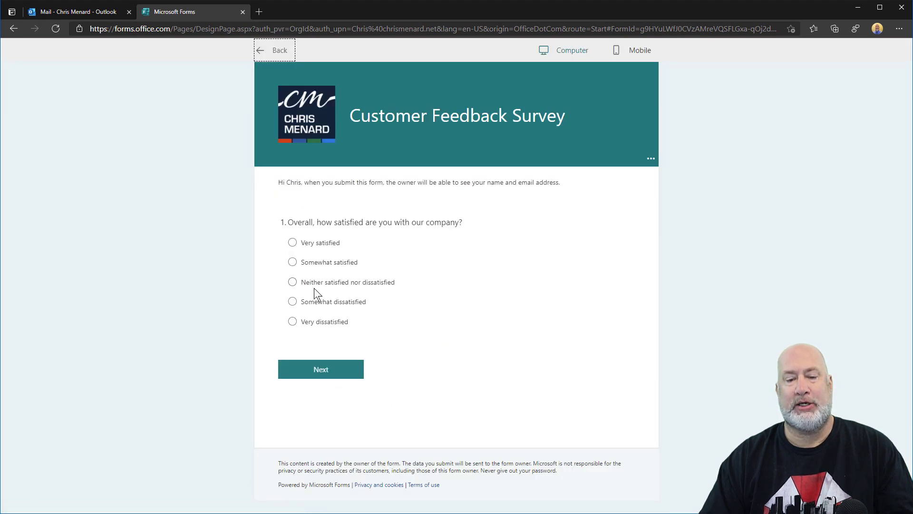
click(320, 369)
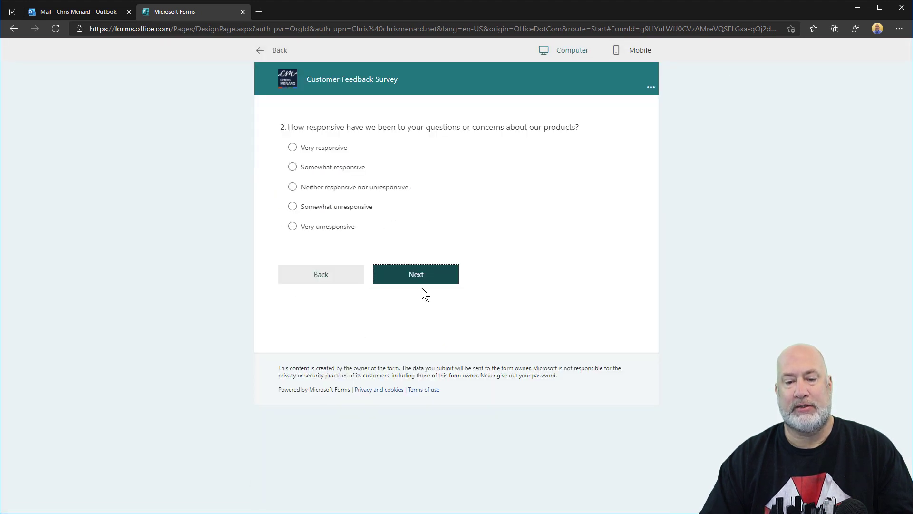
click(416, 274)
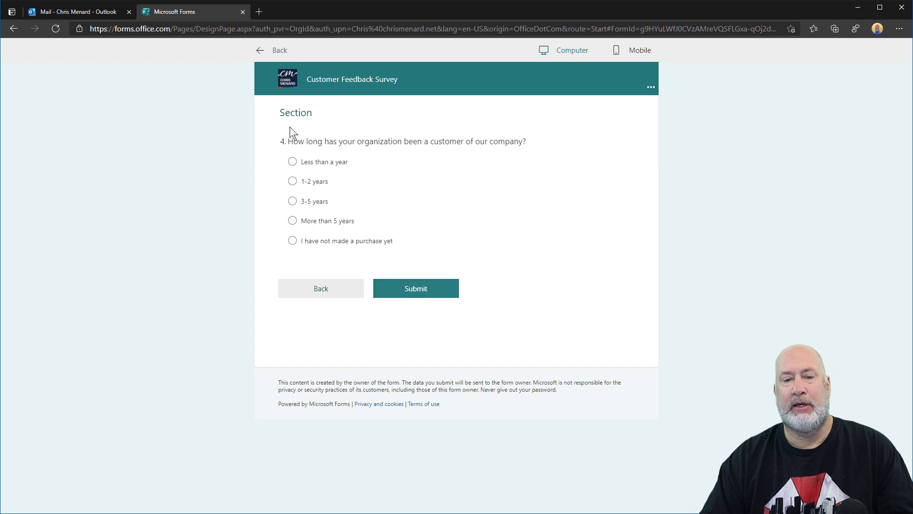
mouse_move(289, 80)
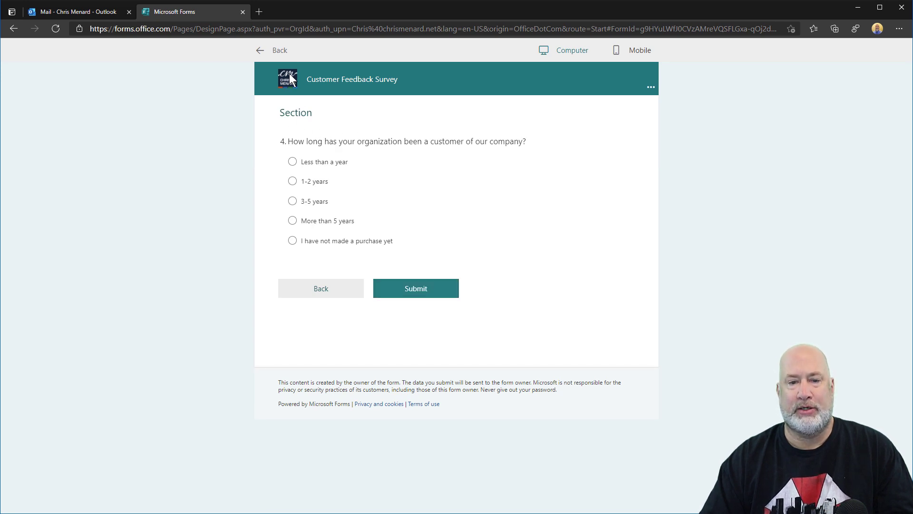
Return to the editor and clear the stray 'Section' title from Section 4
click(271, 50)
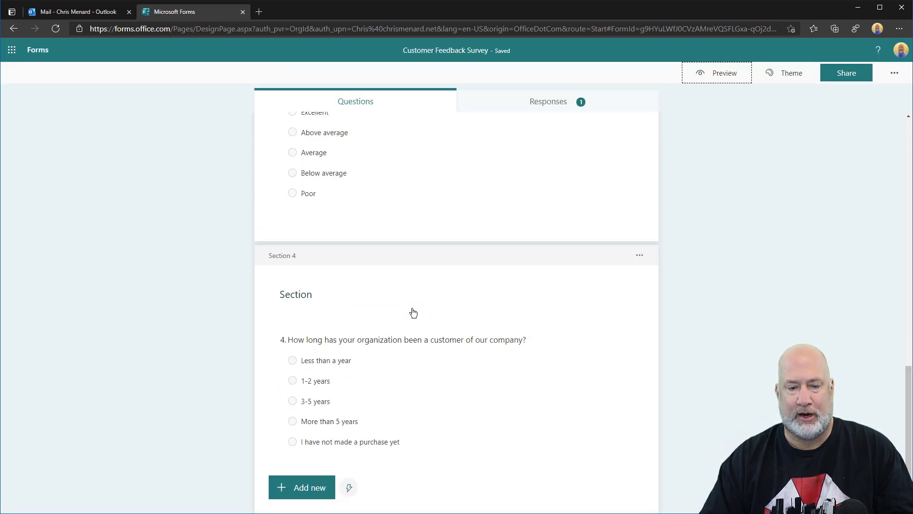
click(295, 294)
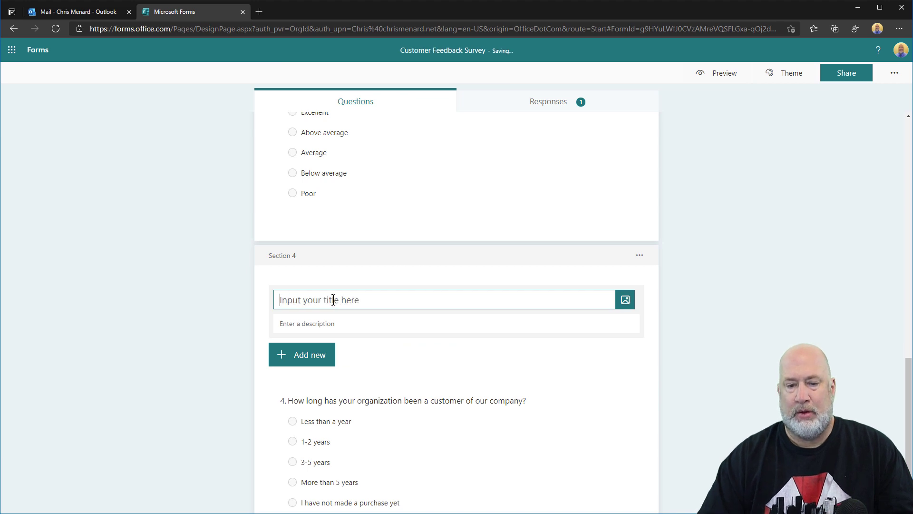
click(719, 279)
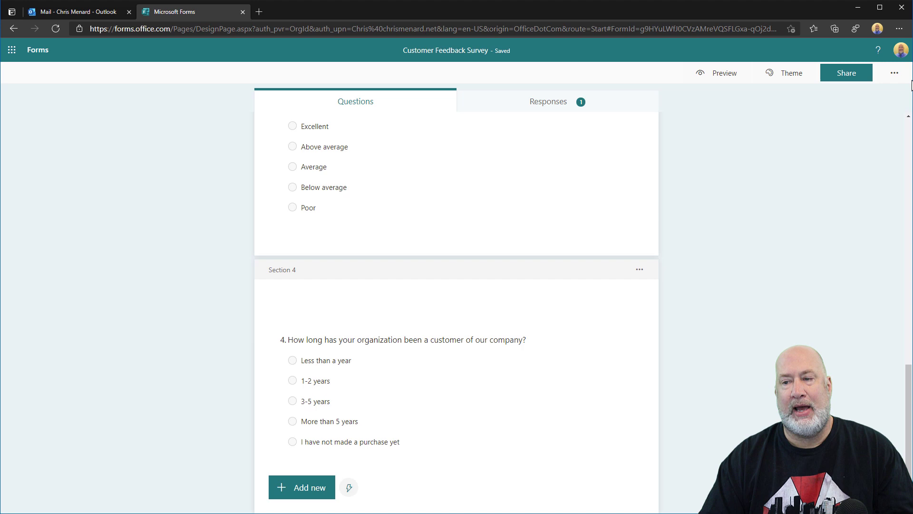
Turn on Show progress bar under Options for responses in the form Settings
click(896, 72)
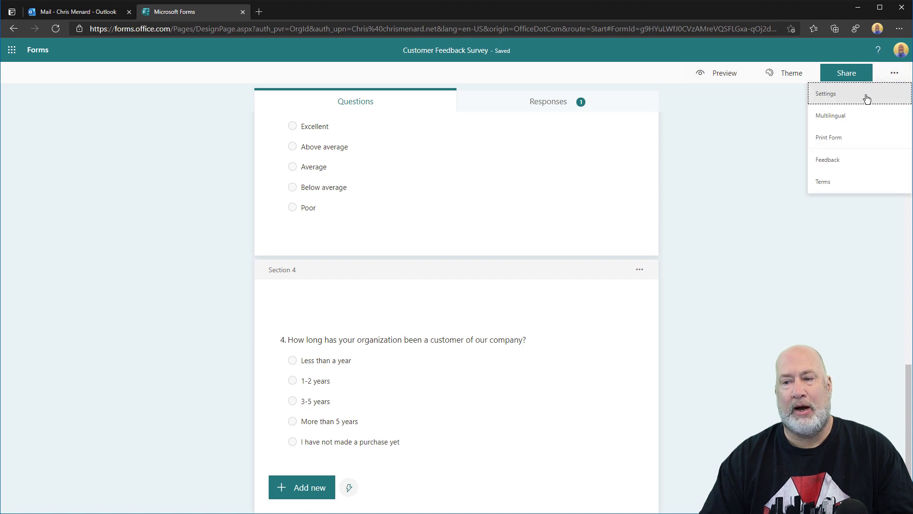
click(826, 93)
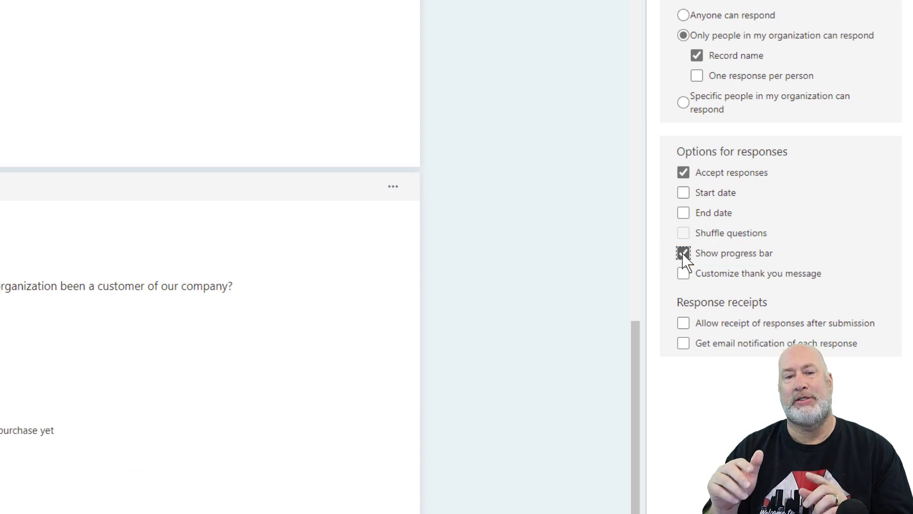
click(683, 253)
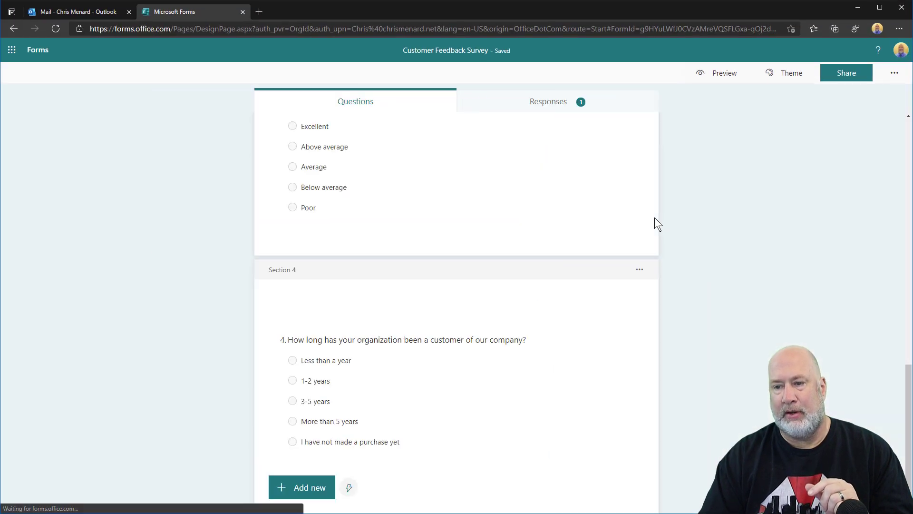
Preview all four pages, answering Somewhat satisfied and Neither responsive nor unresponsive, then submit
click(724, 73)
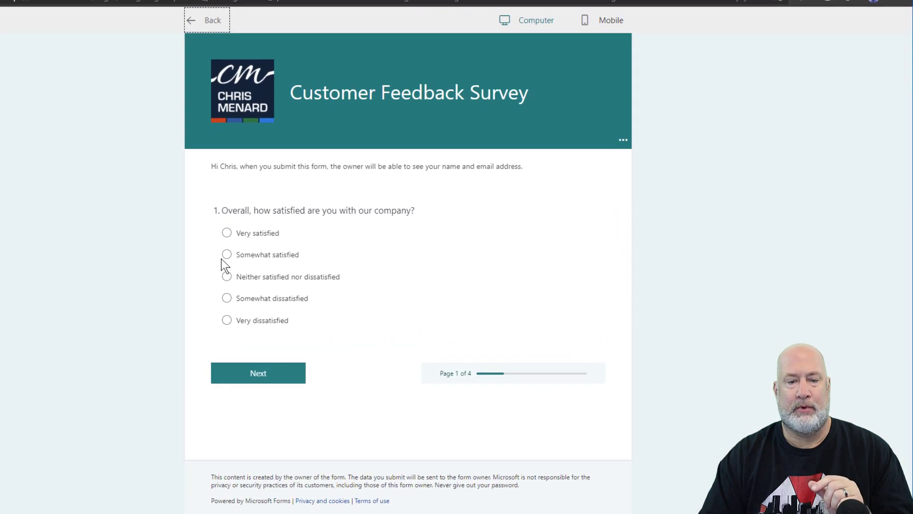
click(226, 254)
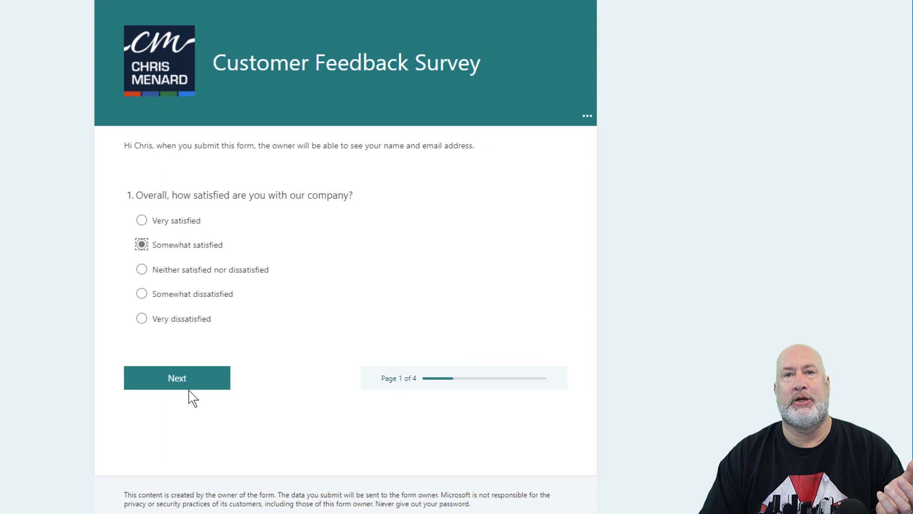
mouse_move(451, 390)
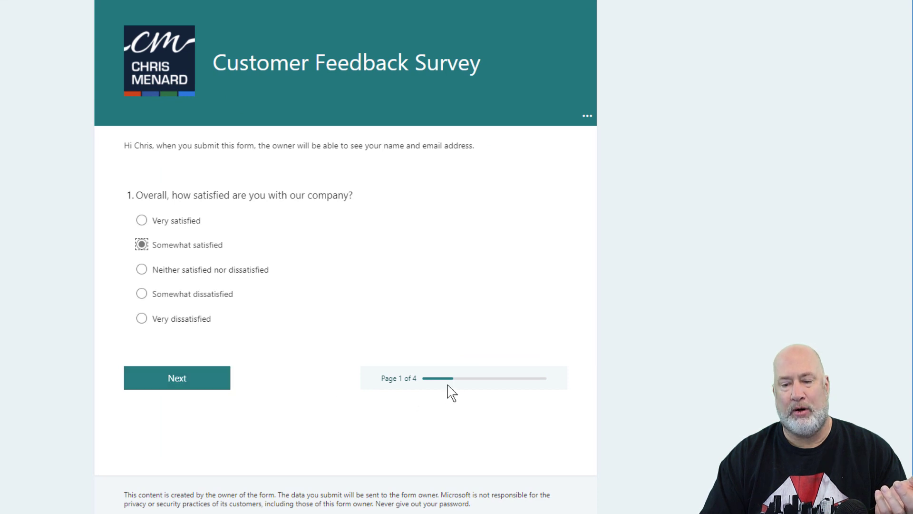
mouse_move(471, 382)
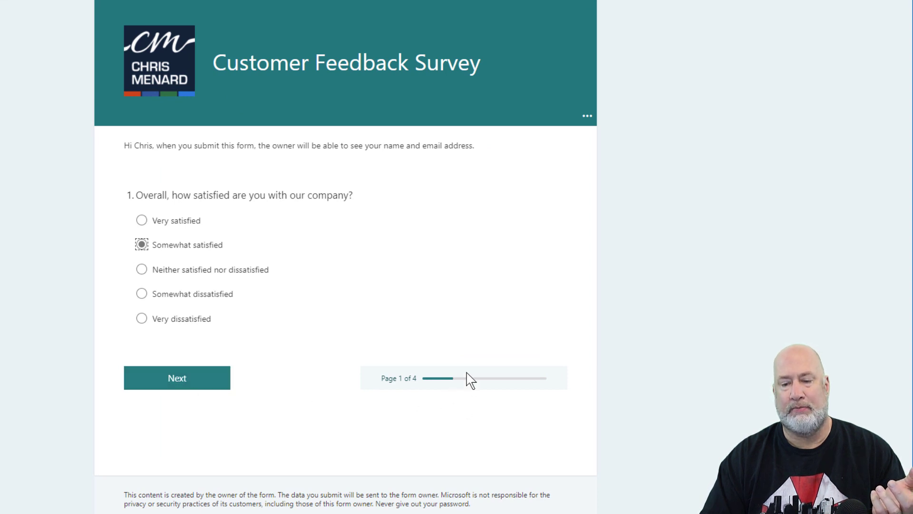
click(176, 377)
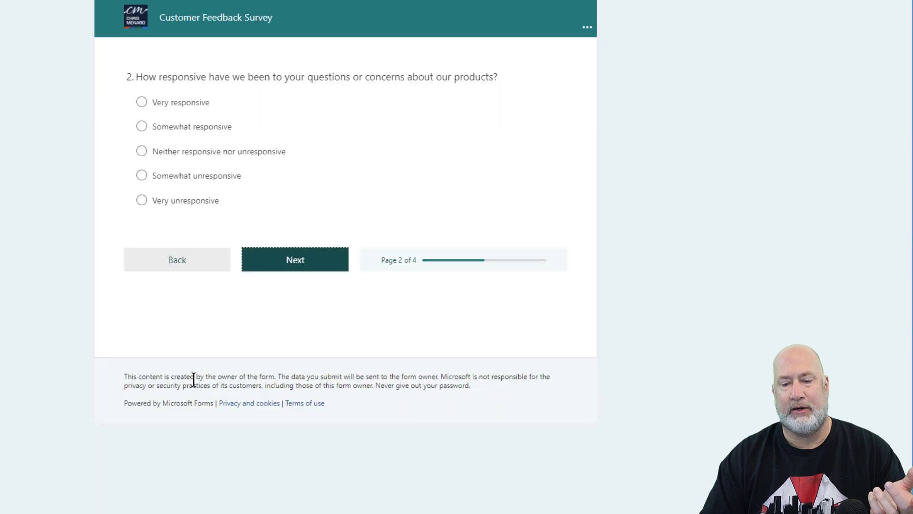
click(142, 151)
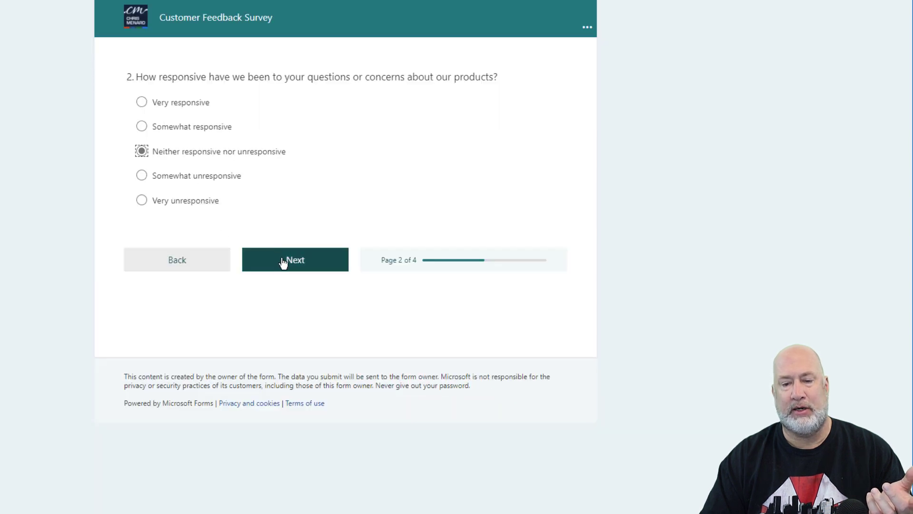
click(295, 260)
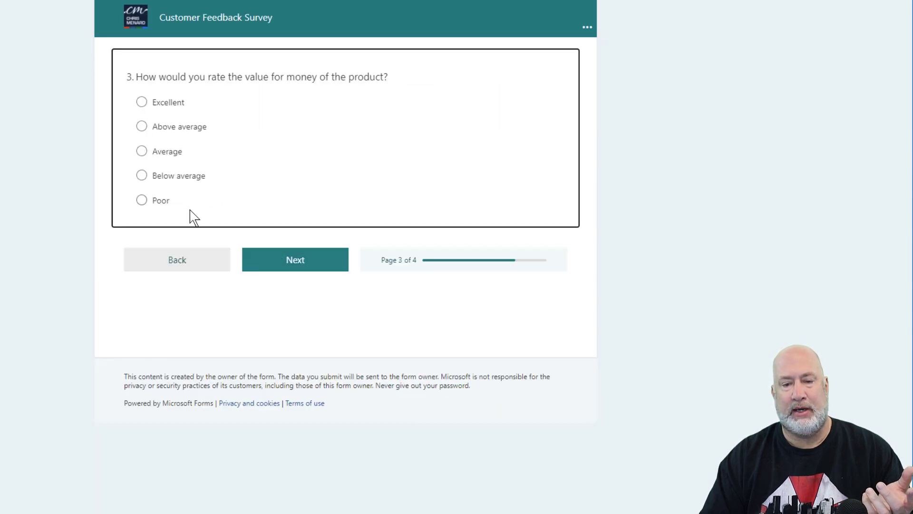
click(295, 259)
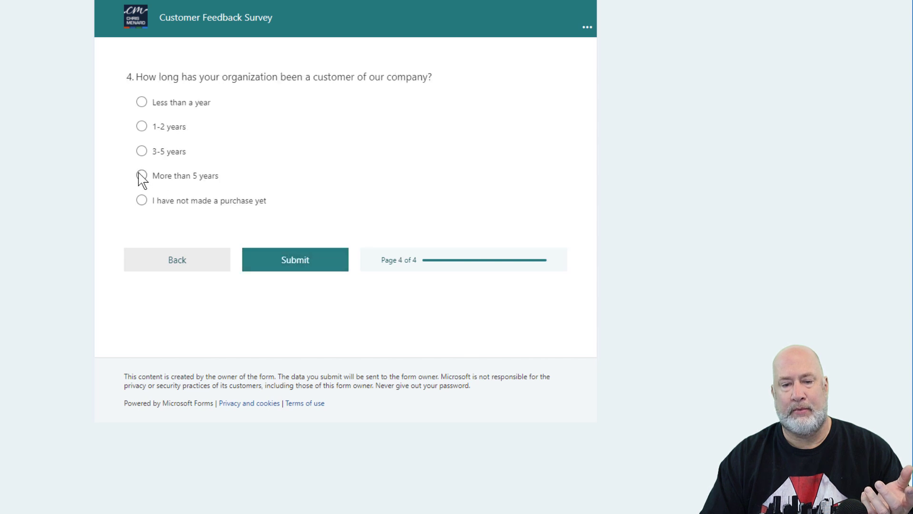
click(295, 259)
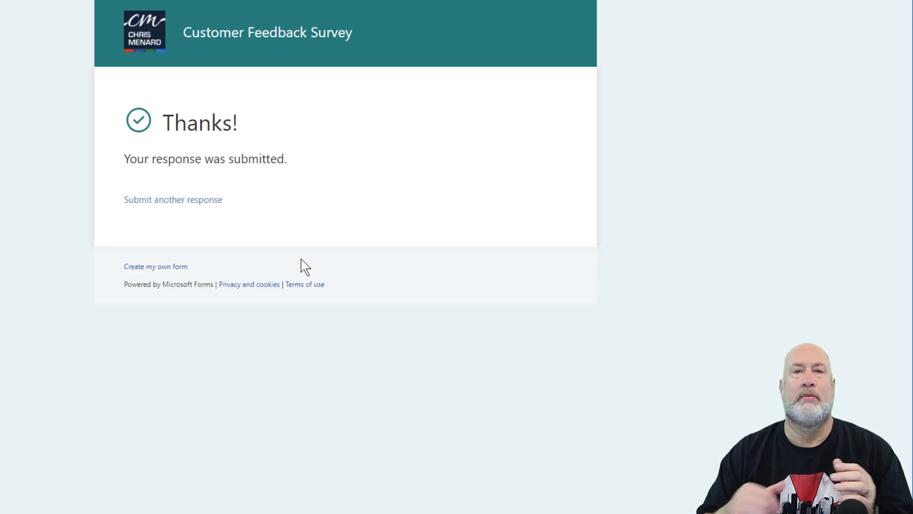